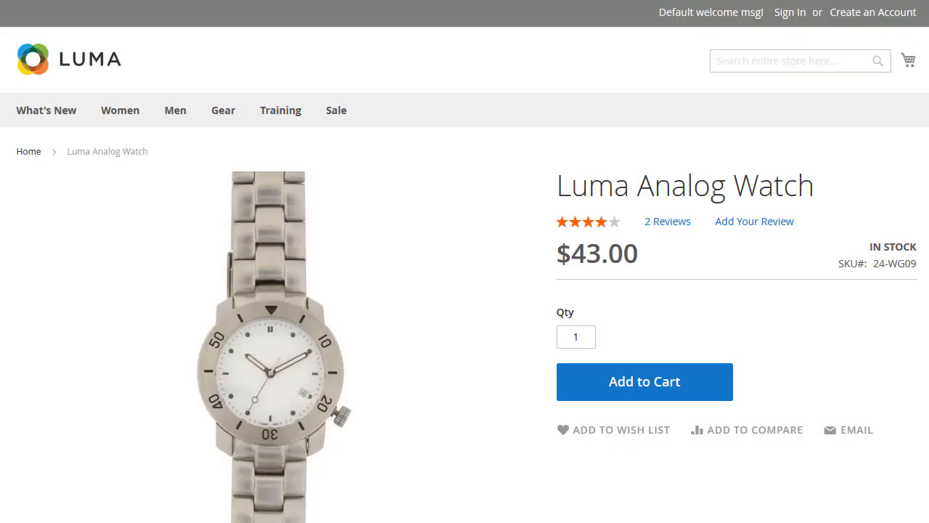
Step: Review the watch's Downloads tab listing its attached files on the Luma product page
scroll(down, 3)
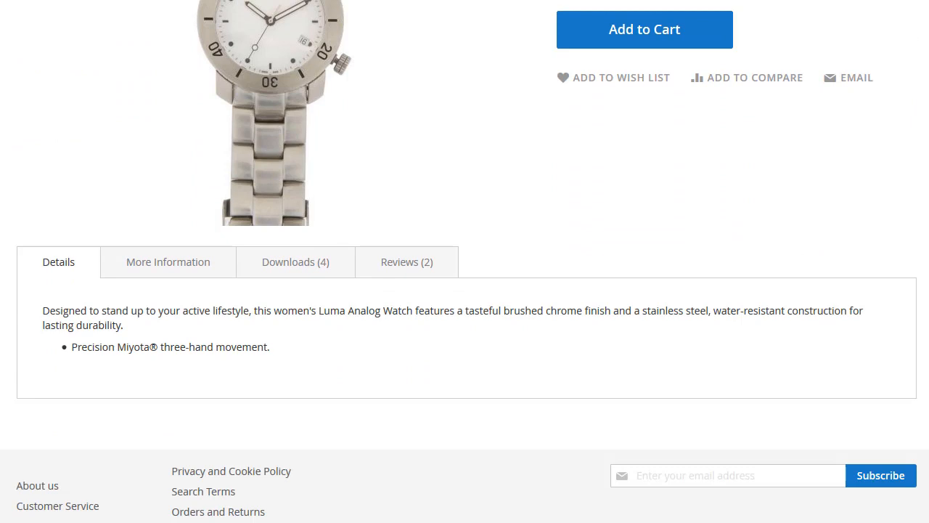
scroll(down, 3)
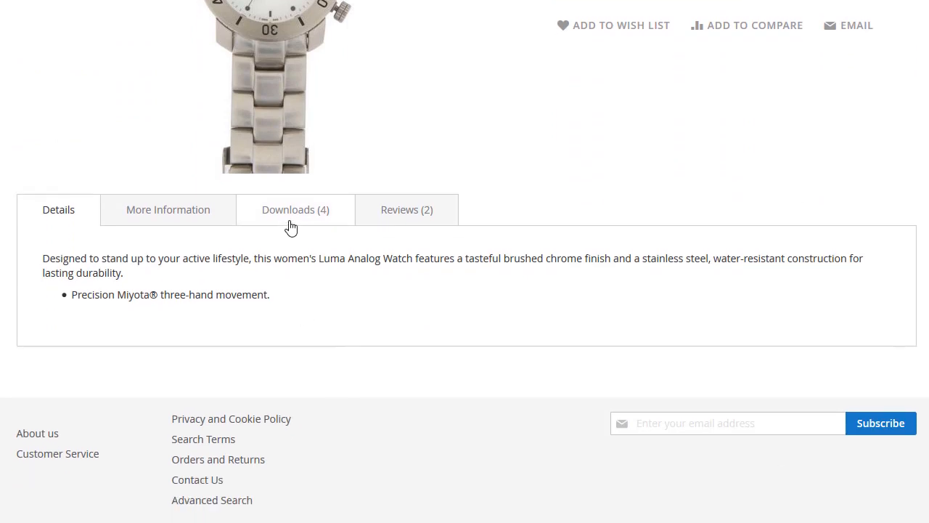
click(294, 209)
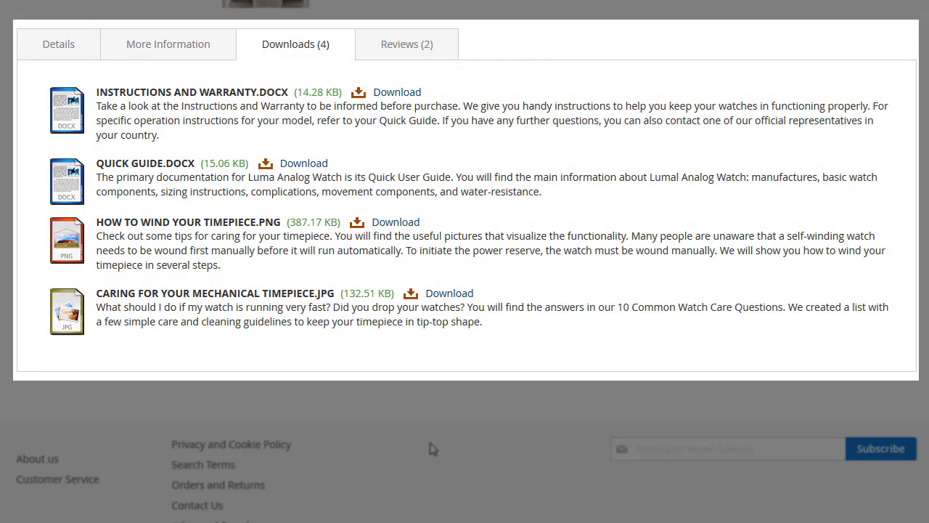
click(295, 44)
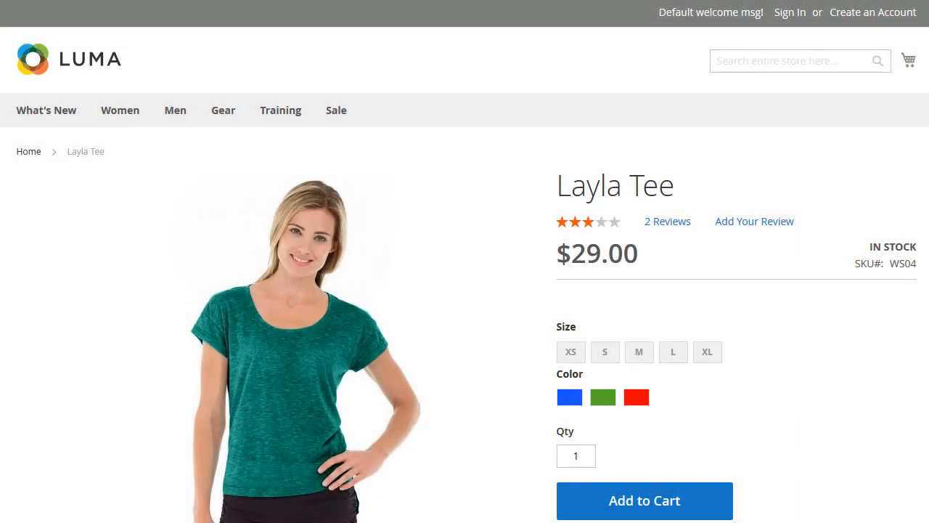
Step: Review the tee's Downloads tab and move on to the Pursuit Lumaflex Tone Band page
scroll(down, 3)
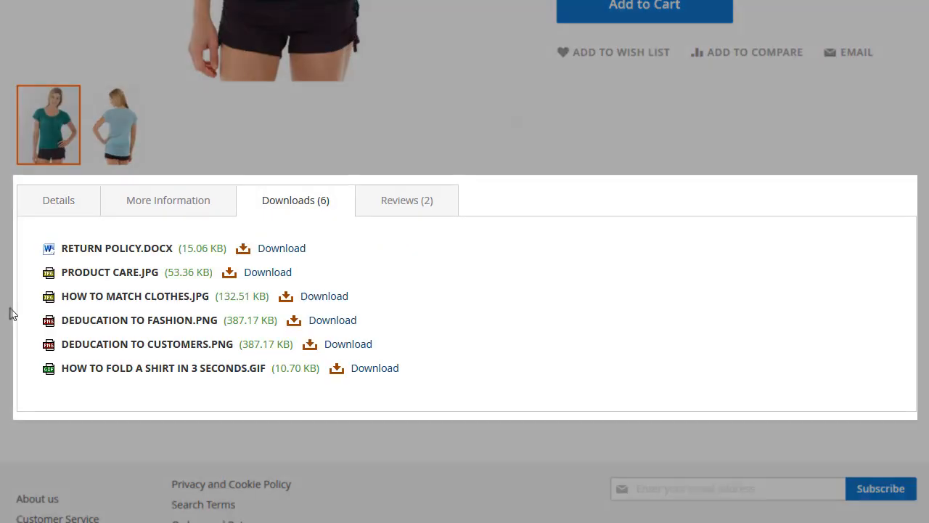
scroll(up, 3)
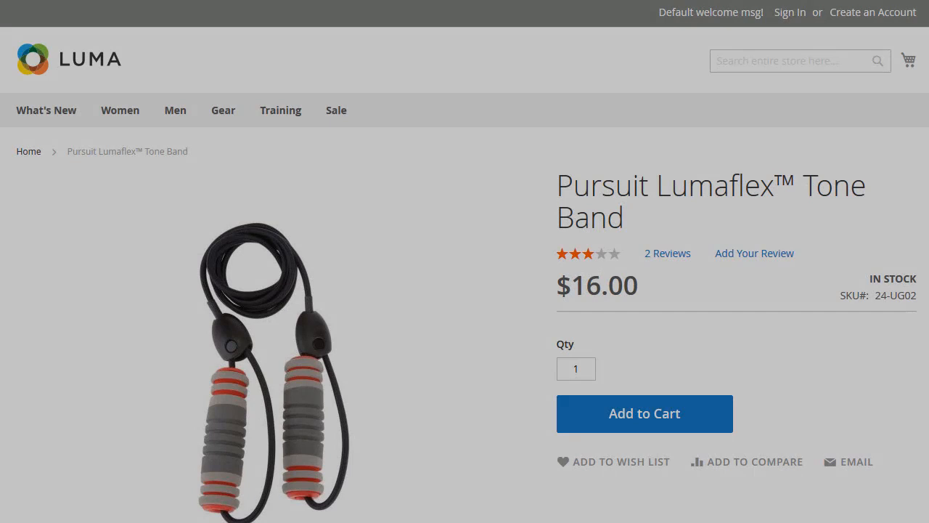
scroll(down, 3)
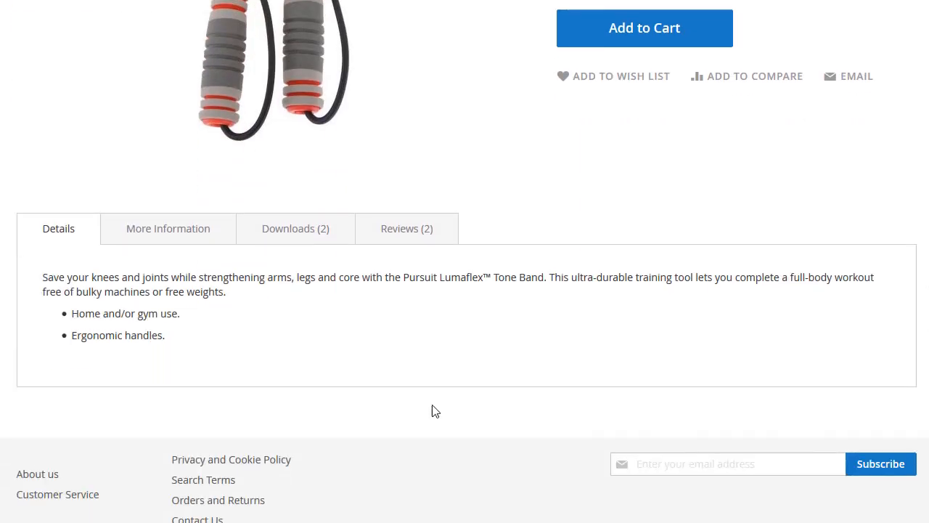
click(295, 228)
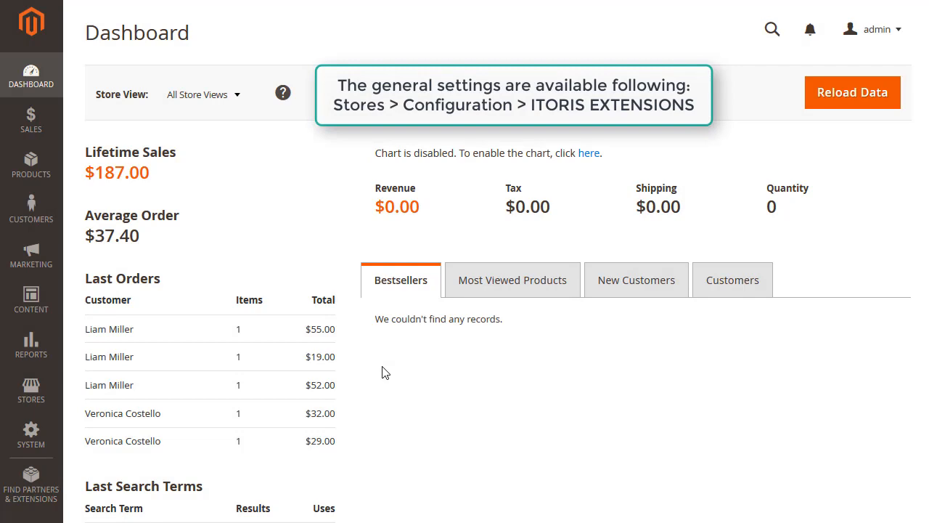
Step: Set Extension Enabled to Yes in the ITORIS Product Attachments configuration
click(31, 389)
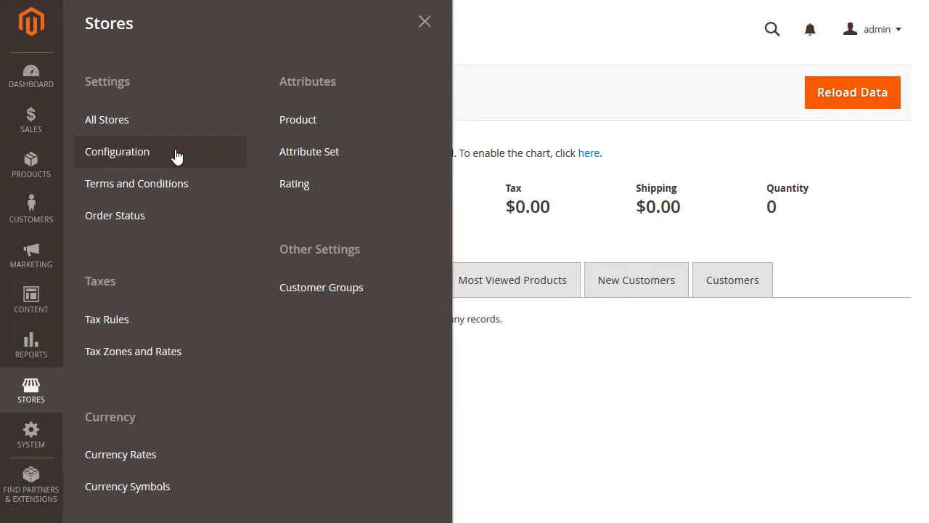
click(116, 151)
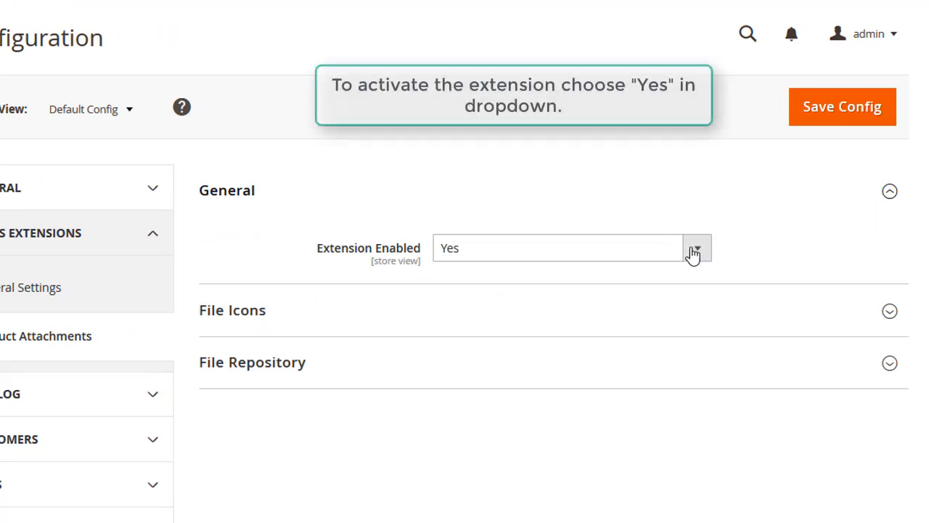
click(697, 246)
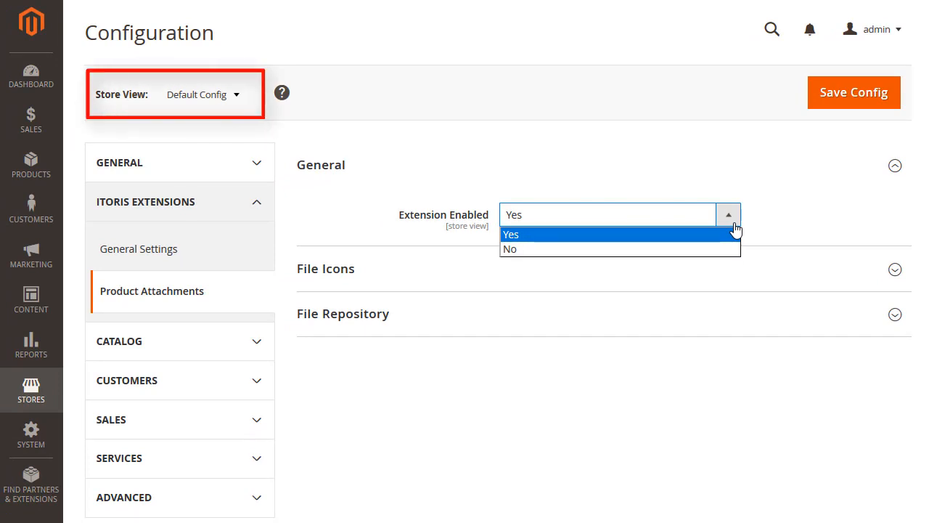
click(512, 233)
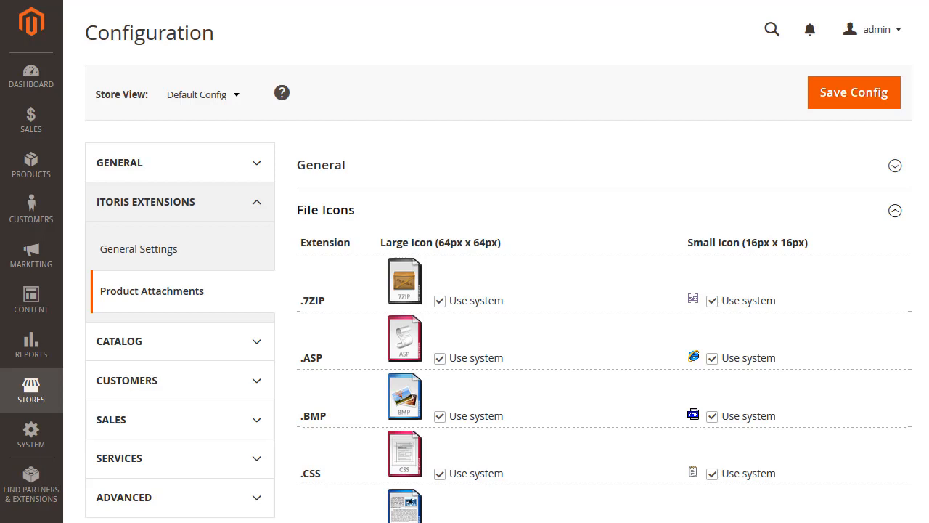
mouse_move(746, 250)
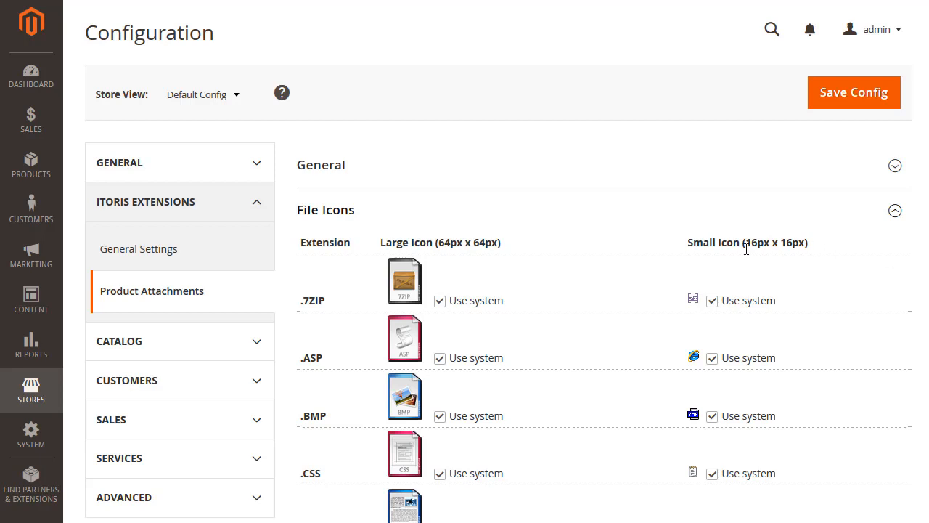
Step: Replace the system .7ZIP large icon with the custom 7zip image and review the file list
click(440, 300)
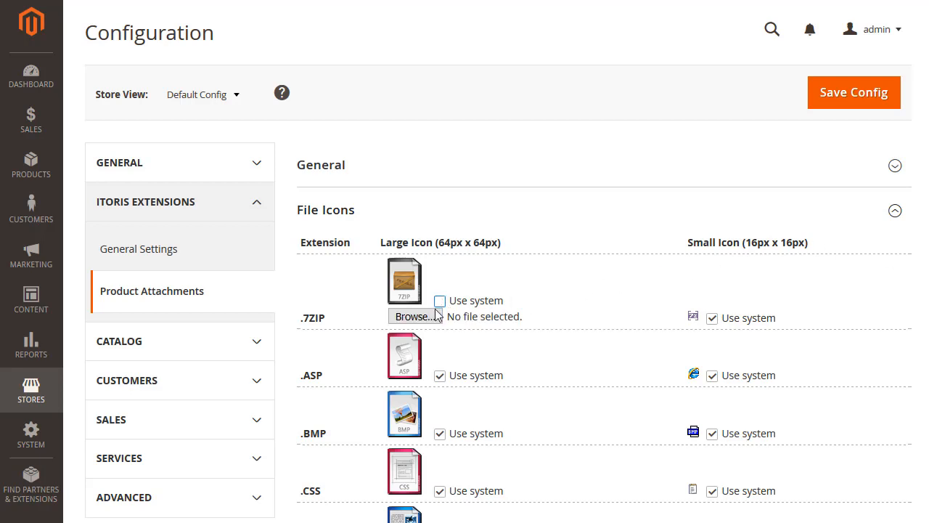
click(413, 317)
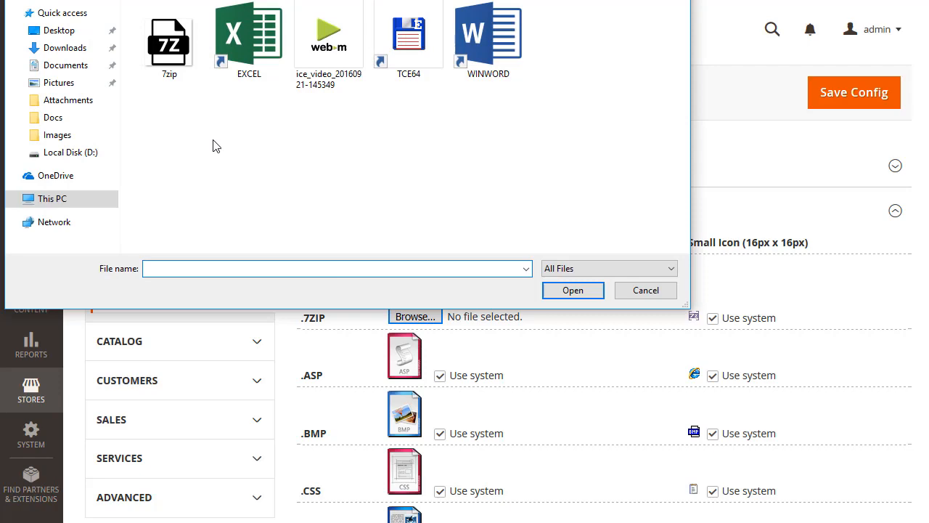
click(645, 291)
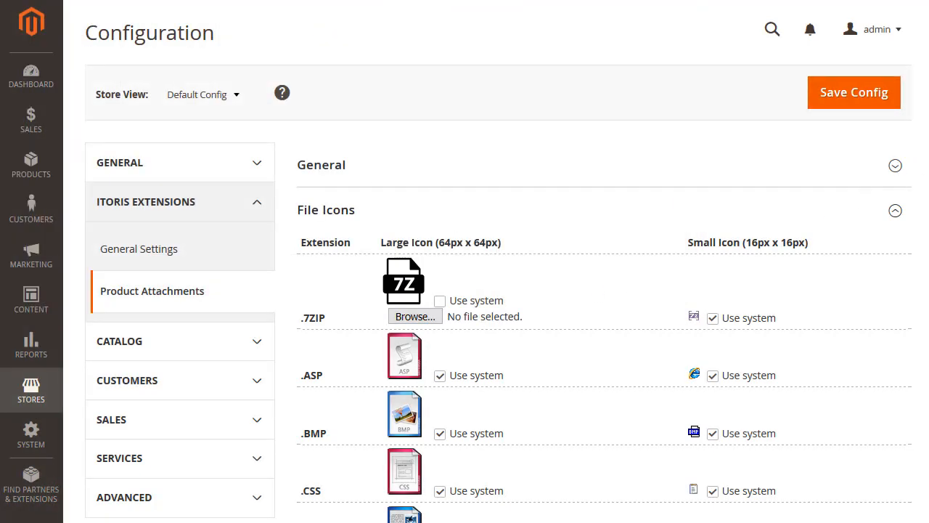
scroll(down, 3)
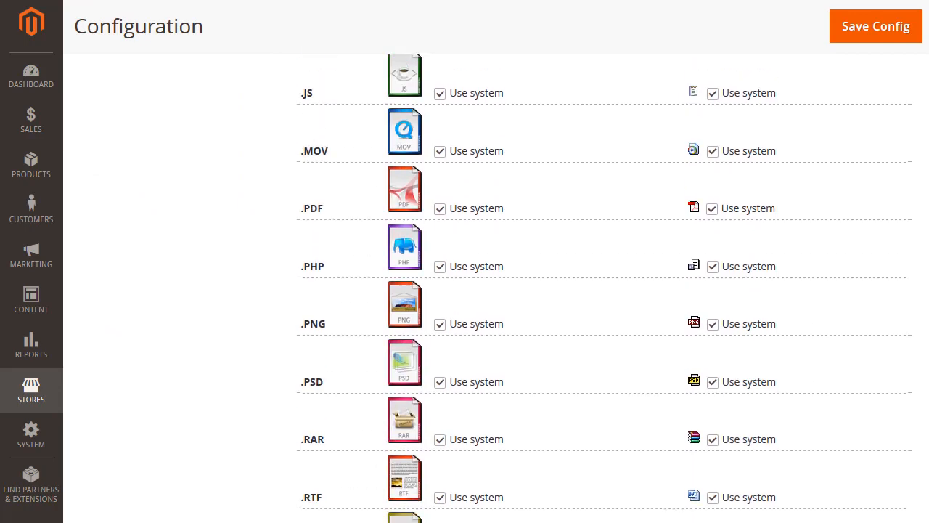
scroll(down, 3)
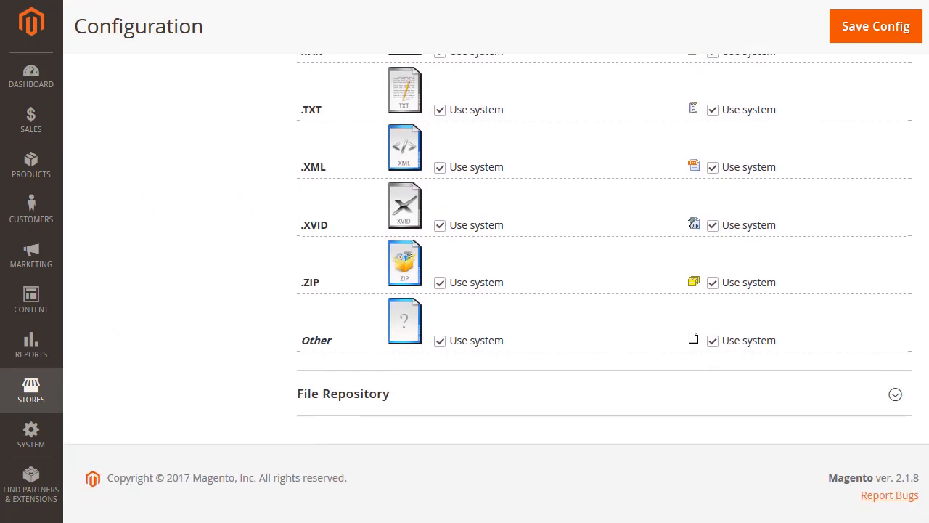
scroll(up, 3)
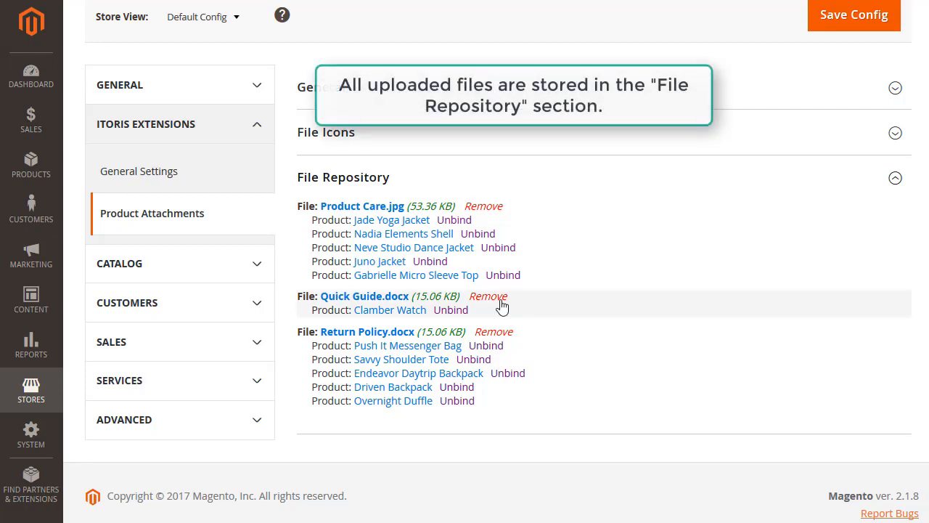
Step: Remove Quick Guide.docx from the repository and unbind Return Policy.docx from Push It Messenger Bag
click(488, 296)
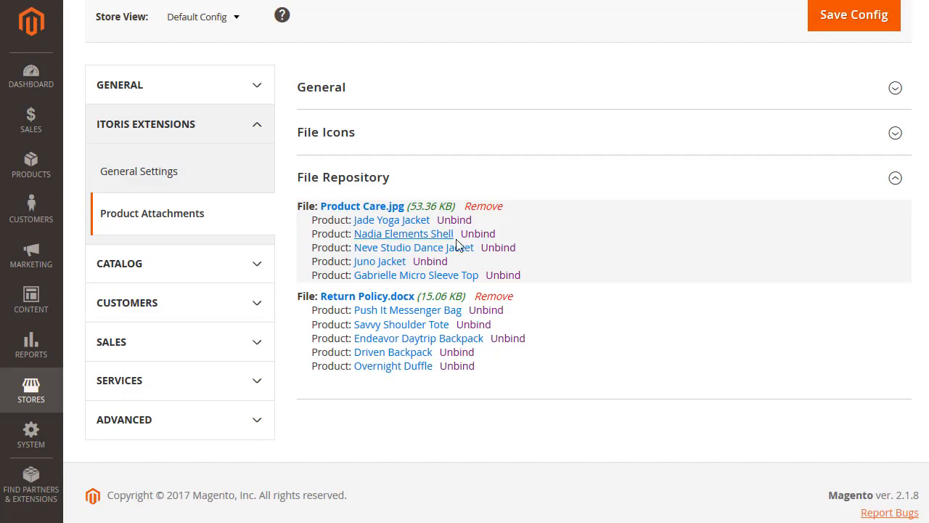
click(478, 232)
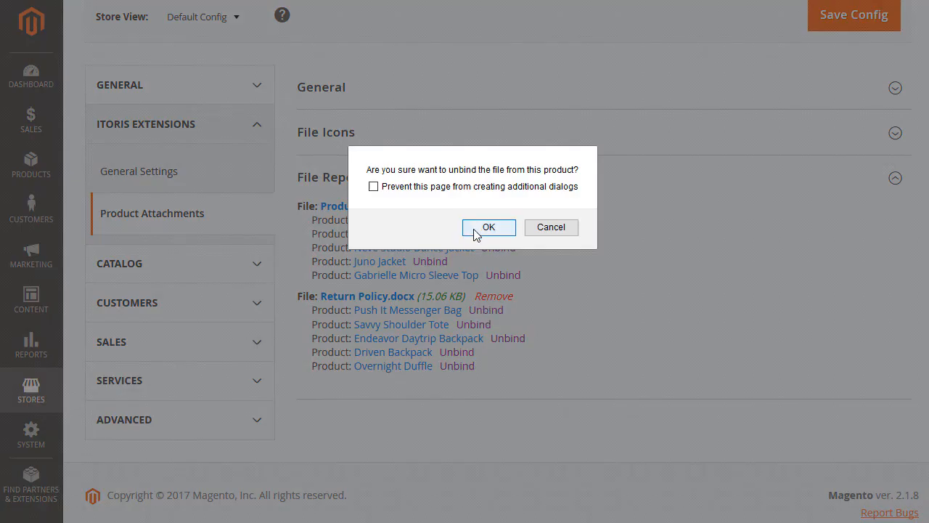
click(488, 227)
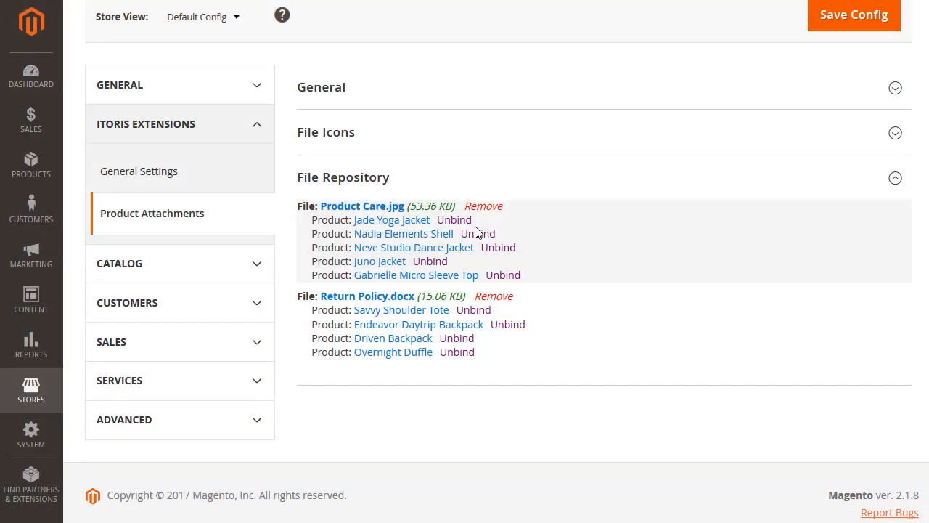
scroll(up, 3)
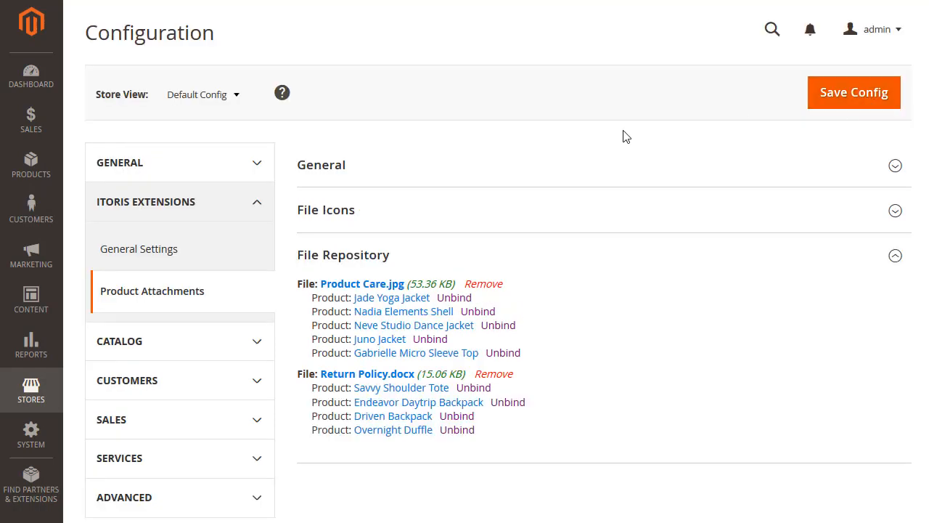
click(30, 165)
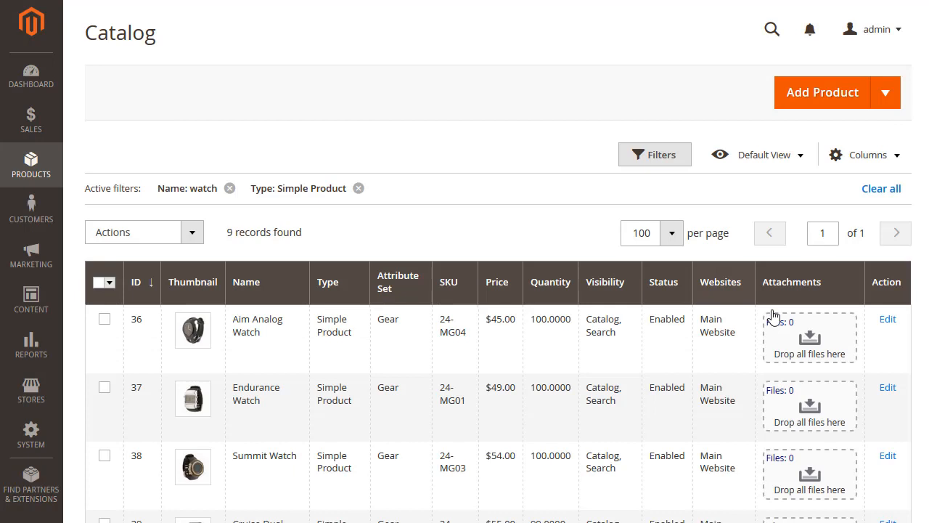
mouse_move(796, 340)
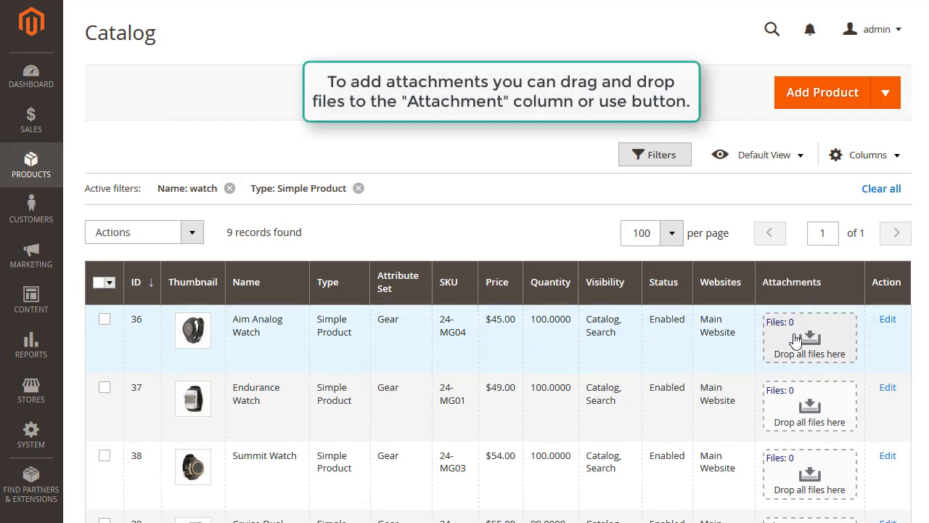
Step: Upload Instructions and Warranty to Aim Analog Watch through the grid's Attachments drop zone
click(810, 337)
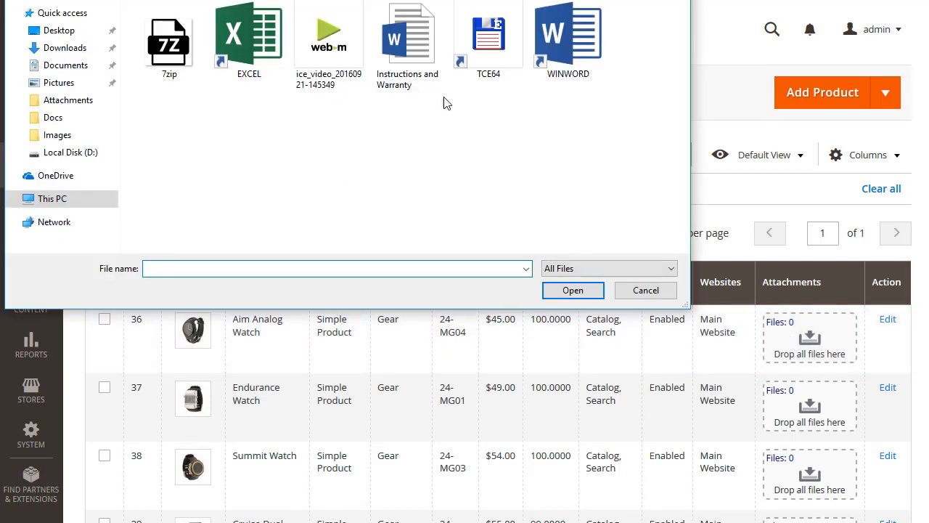
click(408, 34)
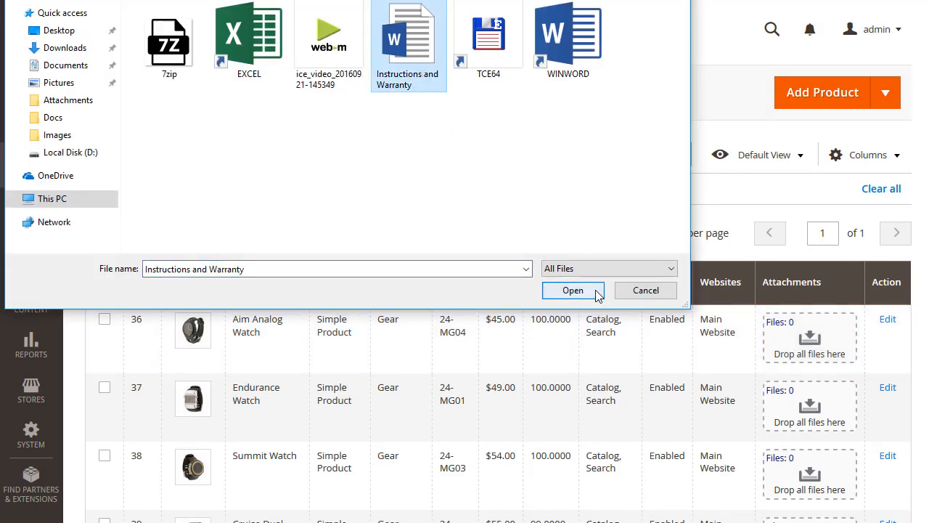
click(572, 291)
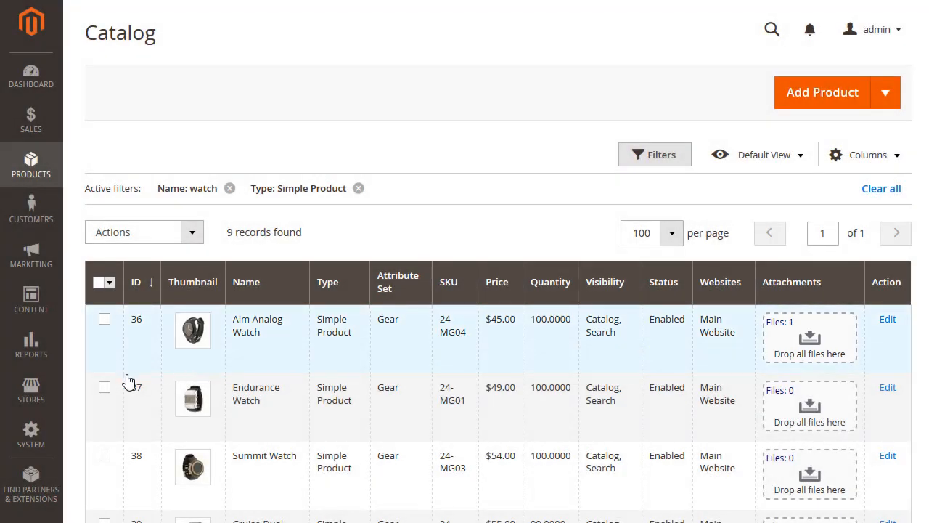
Step: Copy attachments from product ID 36 to the selected Endurance Watch and Summit Watch
click(105, 386)
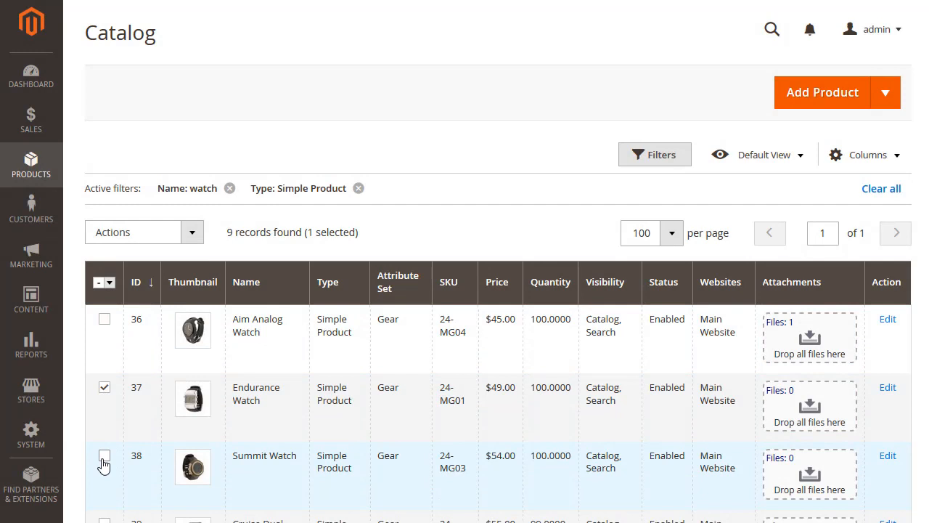
click(105, 456)
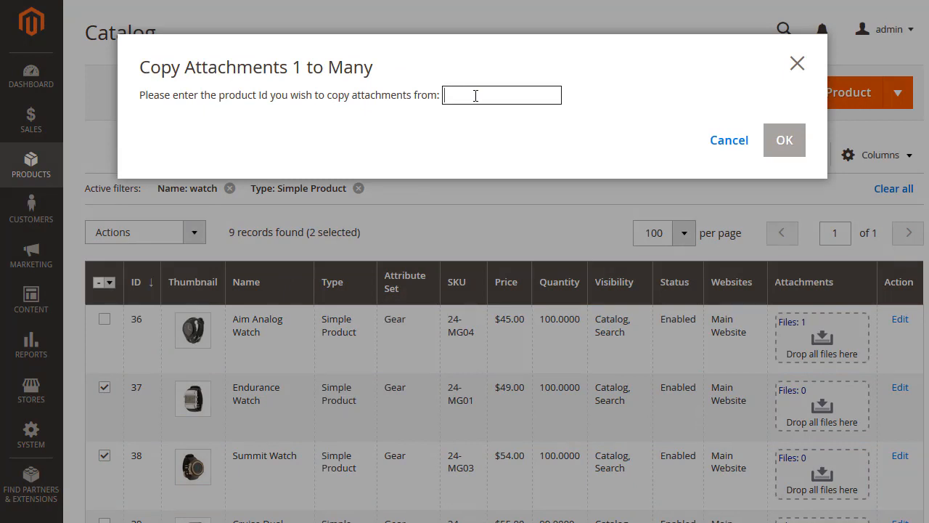
text(36)
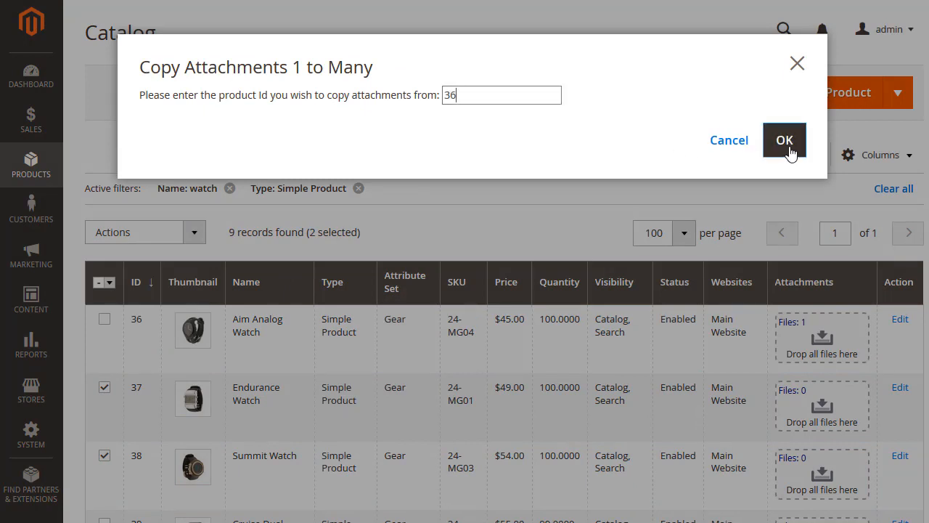
click(784, 140)
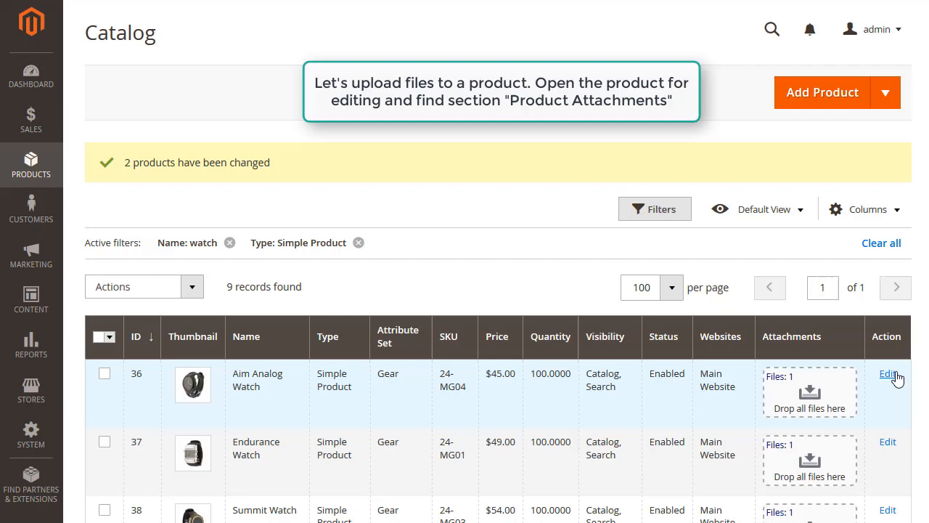
Step: Edit Aim Analog Watch and review its Product Attachments settings and Instructions and Warranty.docx
click(887, 374)
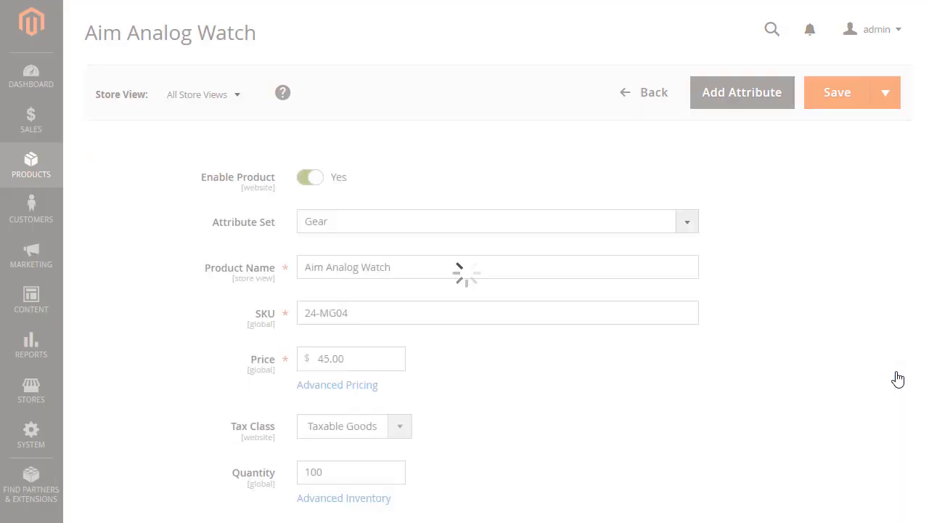
scroll(down, 3)
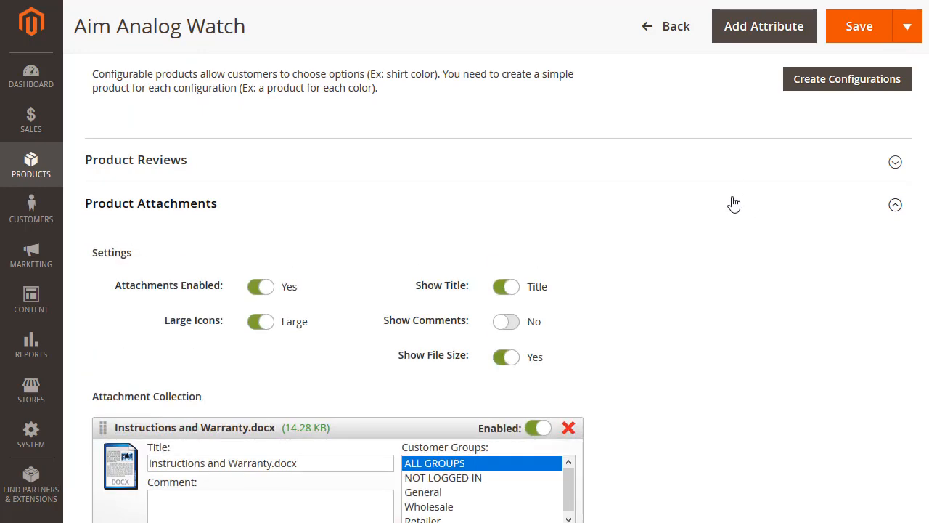
scroll(down, 3)
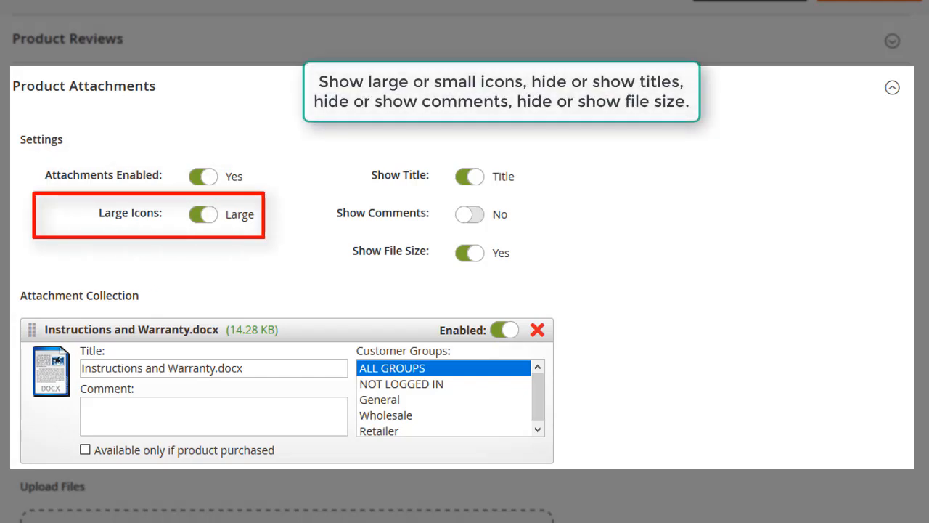
click(469, 176)
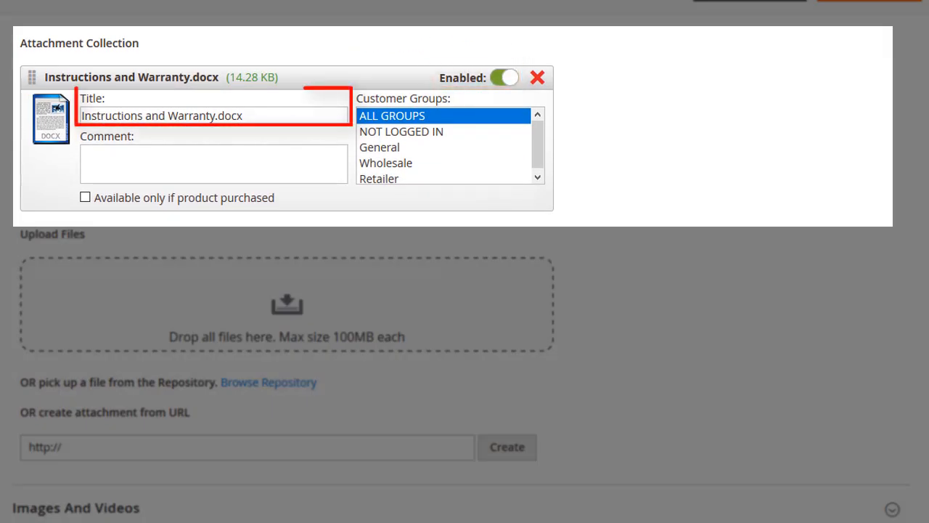
click(213, 163)
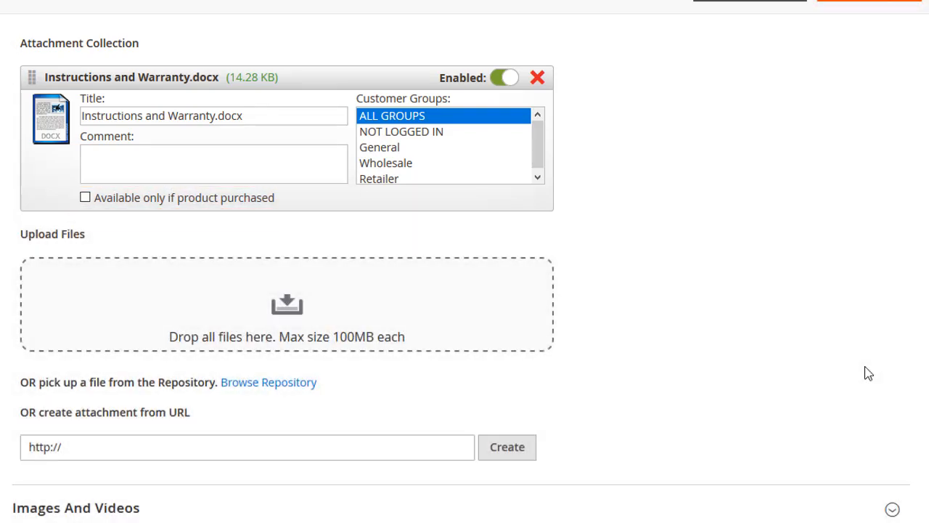
Step: Upload both timepiece files and mark Caring for Your Mechanical Timepiece as available only if purchased
scroll(up, 3)
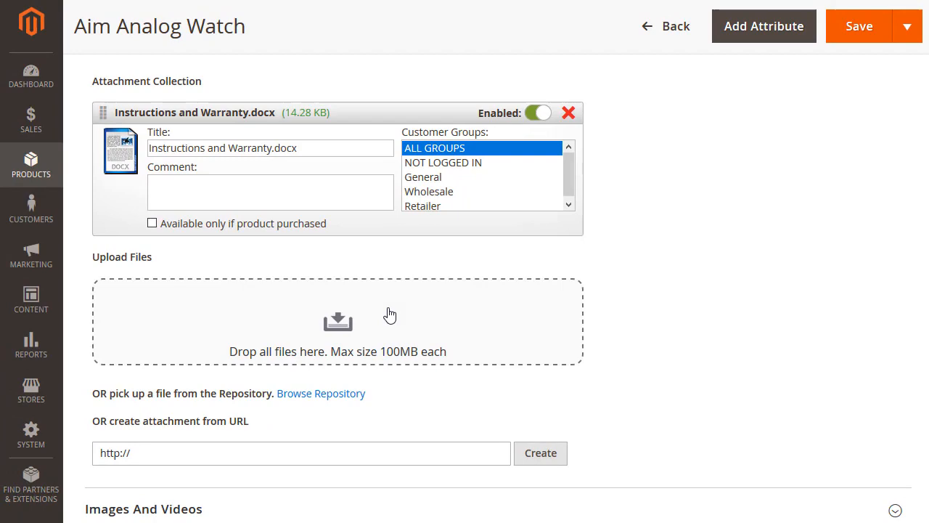
click(337, 323)
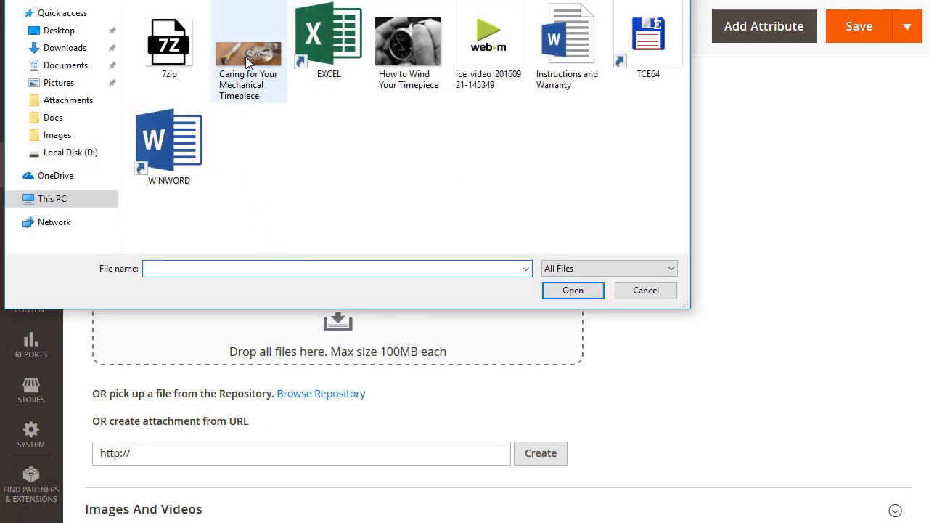
click(408, 41)
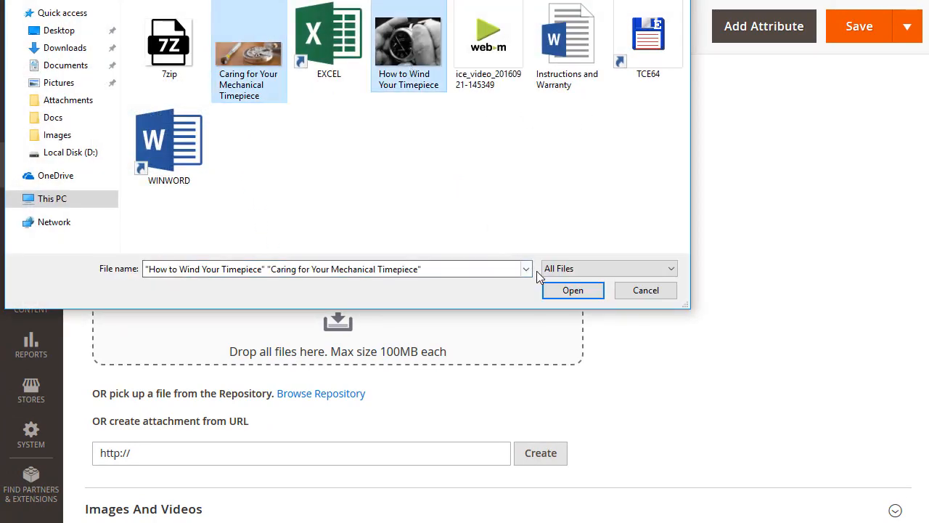
click(573, 290)
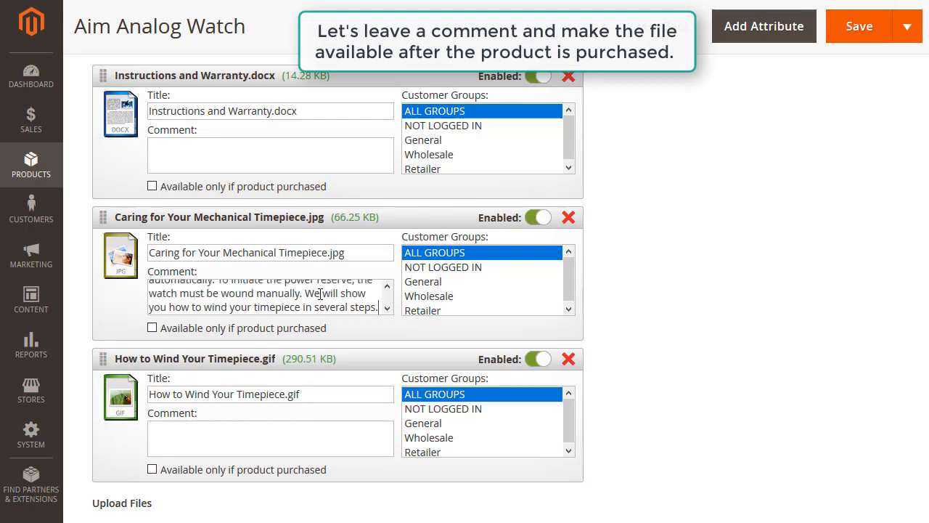
click(151, 328)
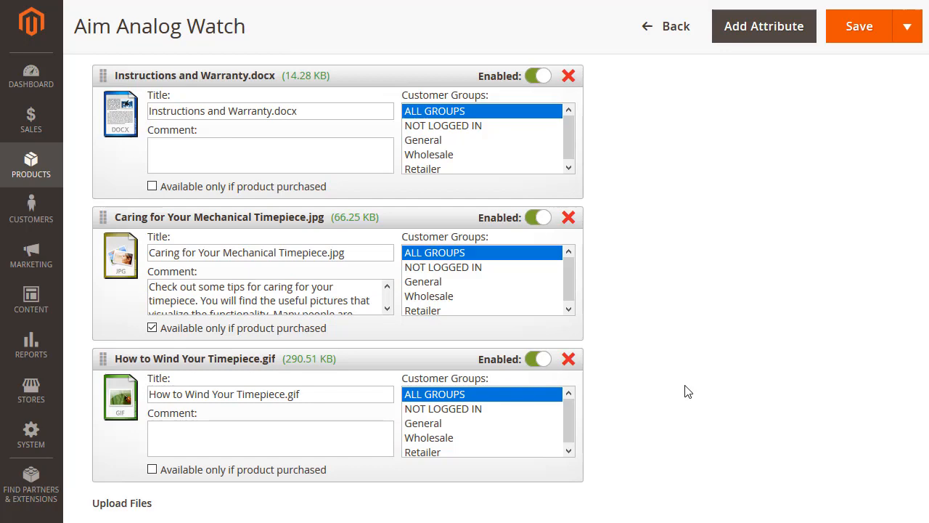
scroll(down, 3)
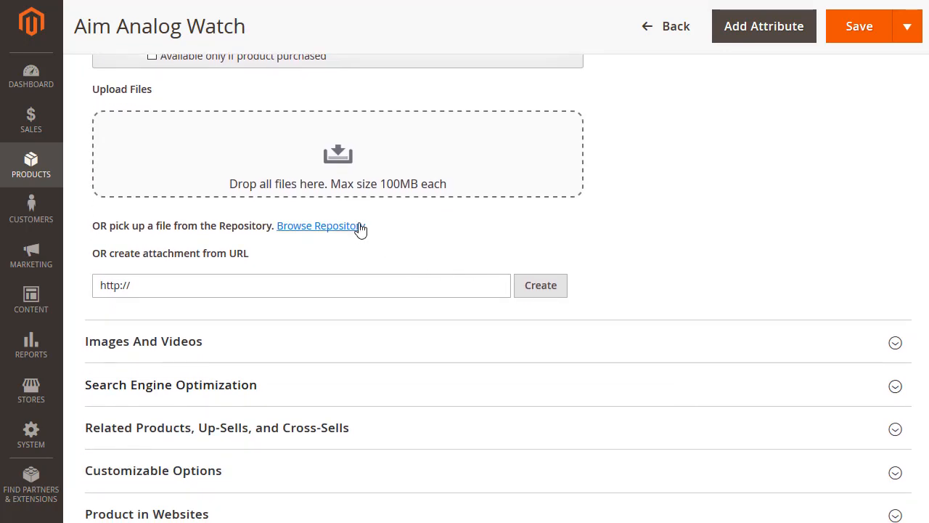
Step: Select a previously uploaded file from the File Repository to attach to Aim Analog Watch
click(318, 227)
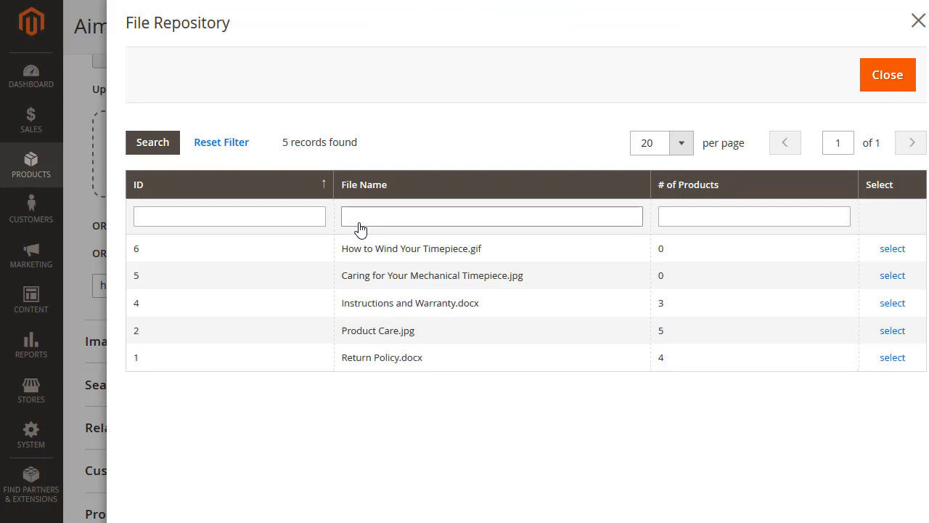
mouse_move(622, 304)
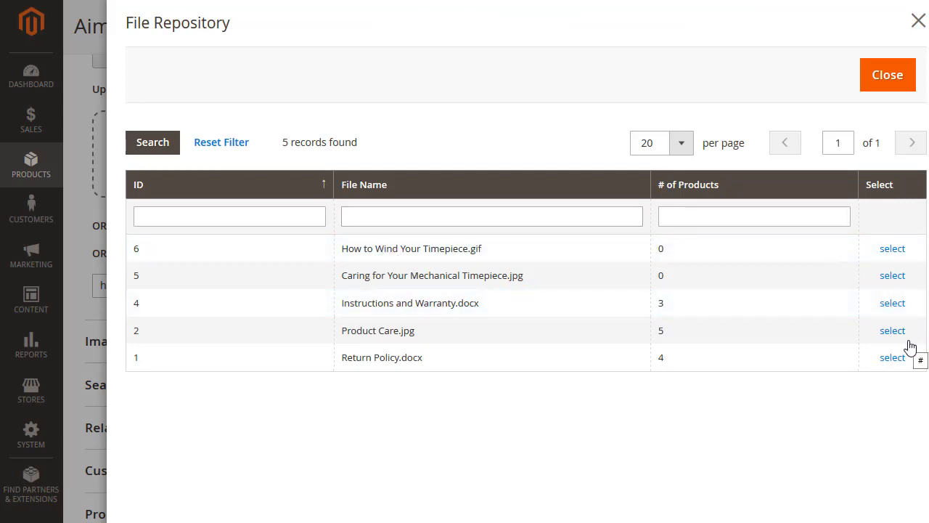
click(891, 357)
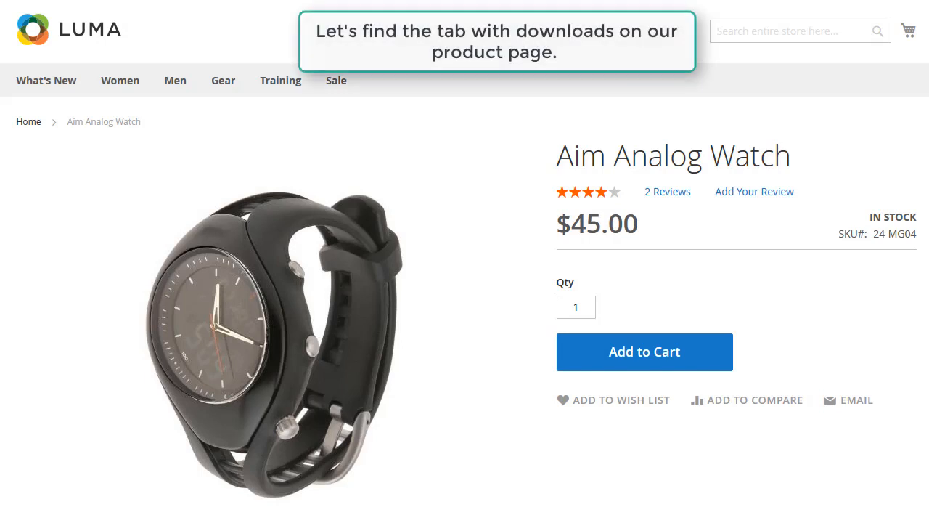
Step: Show the Downloads (3) tab listing three files on the Aim Analog Watch page
scroll(down, 3)
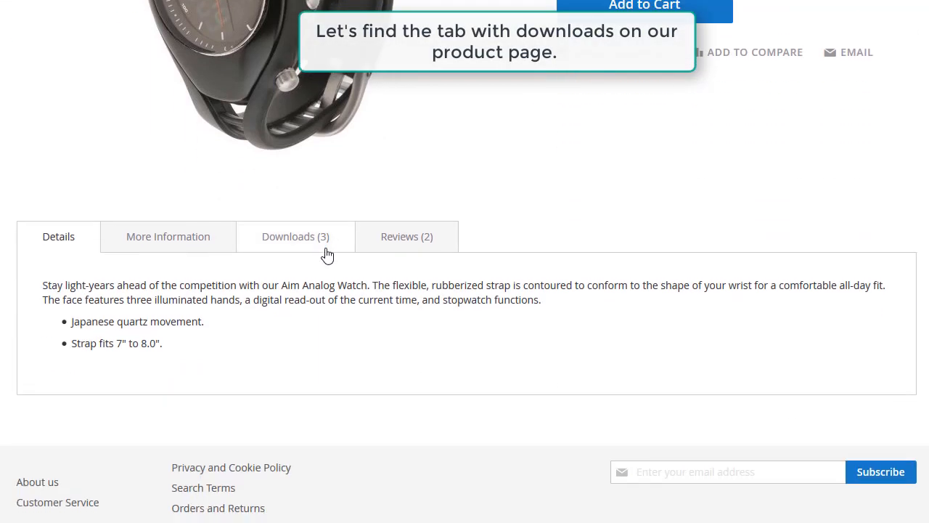
click(296, 235)
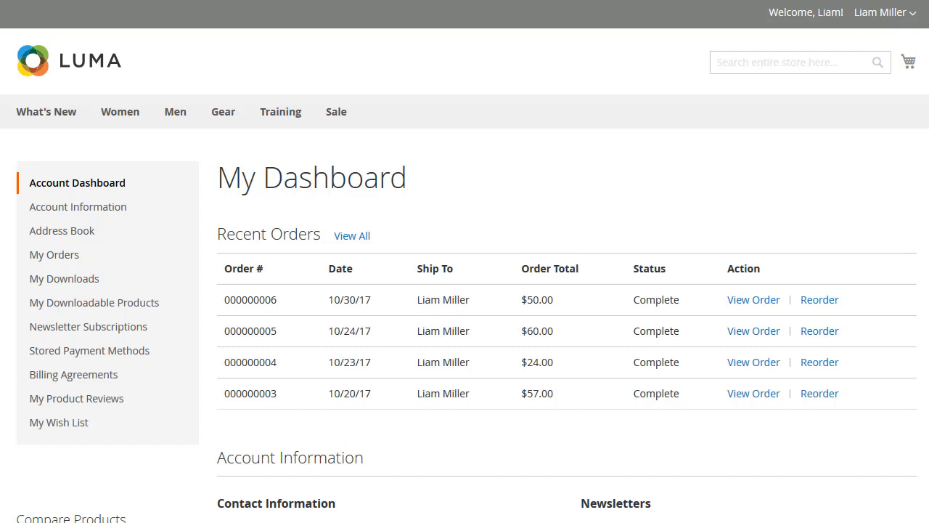
mouse_move(64, 278)
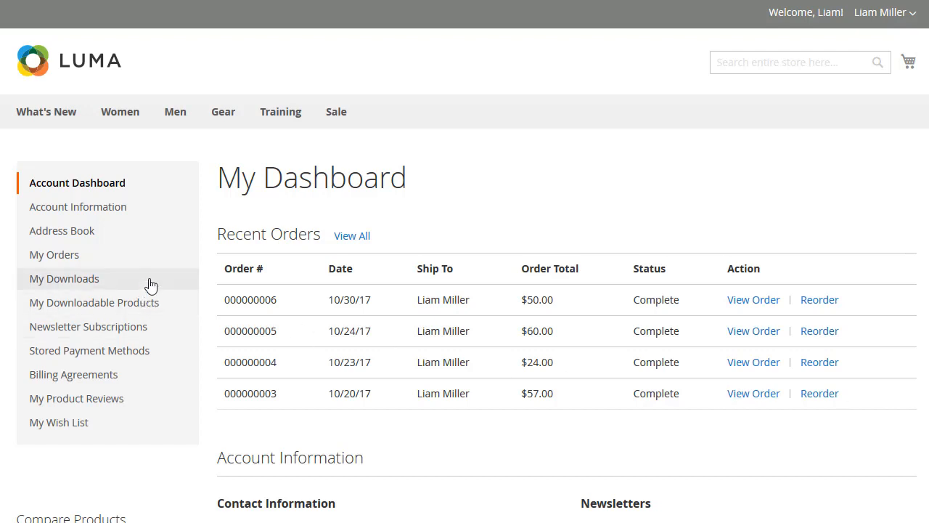
Step: Show My Downloads, listing Caring for Your Mechanical Timepiece for Aim Analog Watch
click(64, 278)
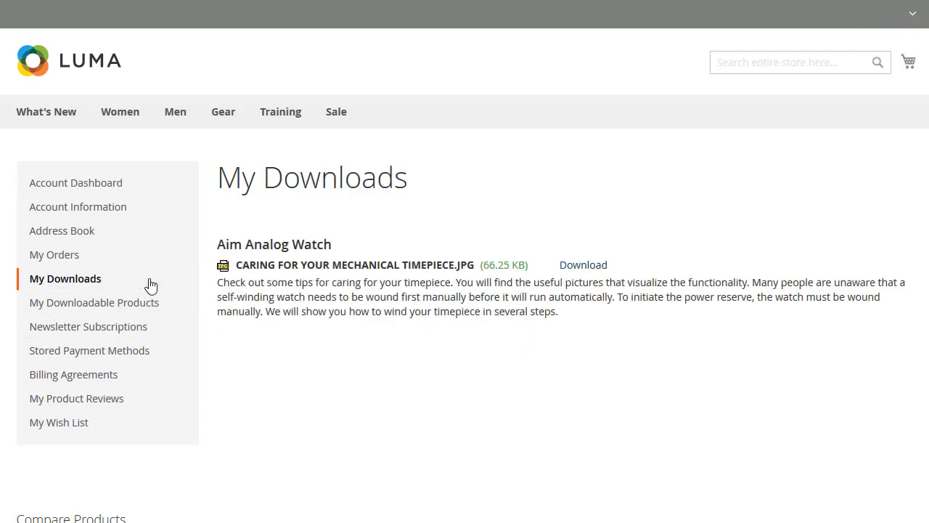